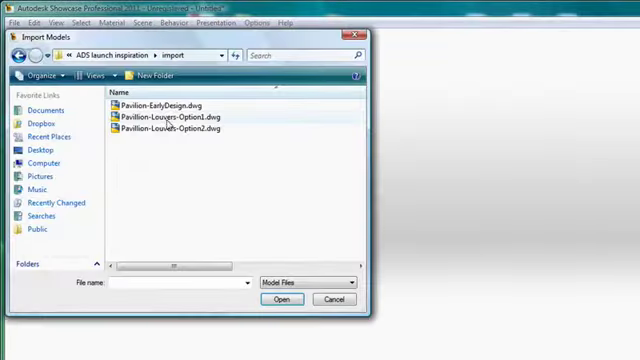
Step: Import the pavilion DWG model into the Showcase landscape scene with default import settings
{"action": "left_click", "coordinate": [280, 300]}
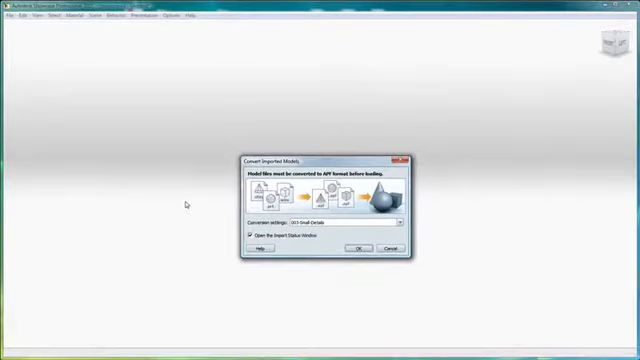
{"action": "left_click", "coordinate": [360, 248]}
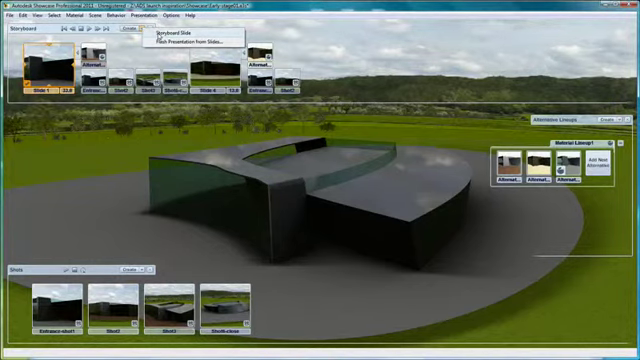
Step: Switch to AutoCAD 2011 with the pavilion's curved surface drawing ready for editing
{"action": "right_click", "coordinate": [580, 170]}
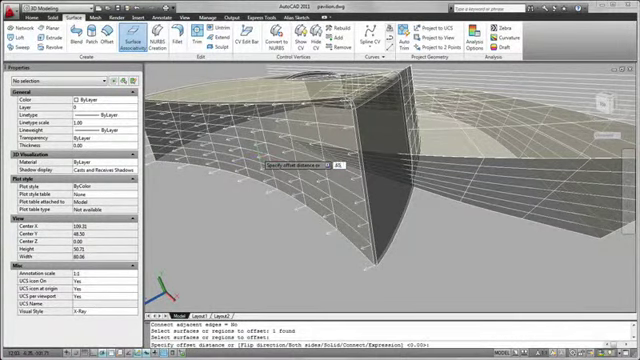
Step: Generate horizontal louver slats along the picked curved surface edge and start Save As
{"action": "key", "text": "Return"}
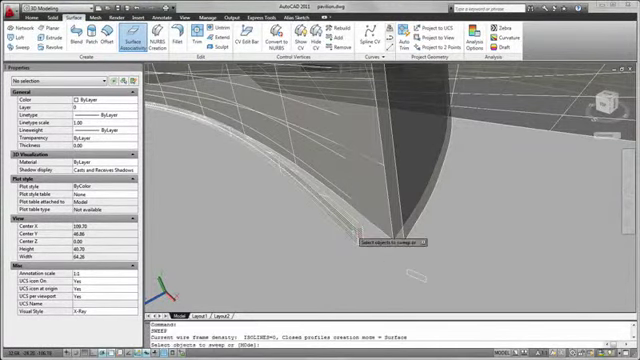
{"action": "left_click", "coordinate": [336, 224]}
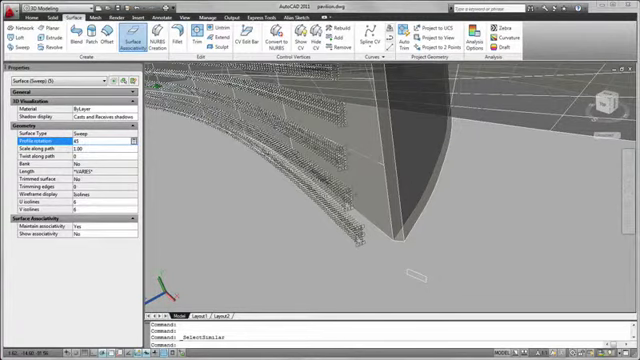
{"action": "left_click", "coordinate": [76, 152]}
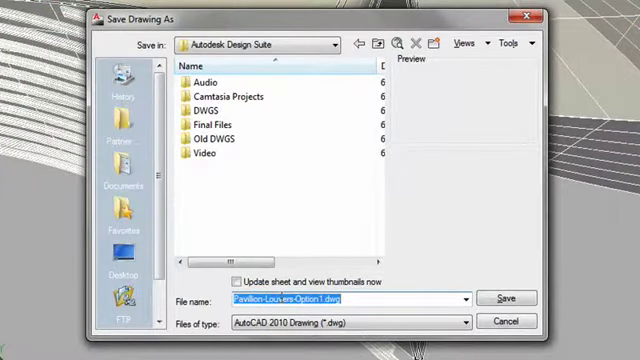
Step: Save the louver drawing as Pavilion-Louvers-Option1.dwg for linking into 3ds Max Design
{"action": "left_click", "coordinate": [504, 298]}
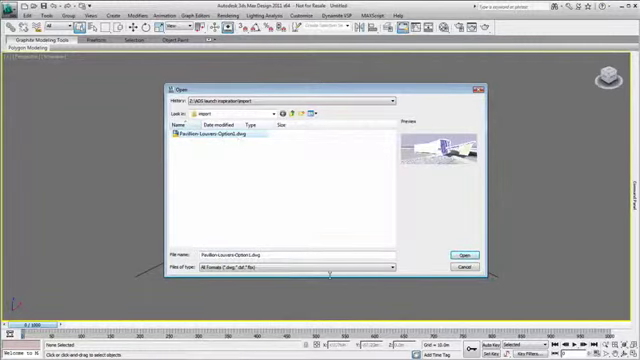
Step: Attach Pavilion-Louvers-Option1.dwg via File Link Manager, bringing all layers and objects into the scene
{"action": "left_click", "coordinate": [468, 252]}
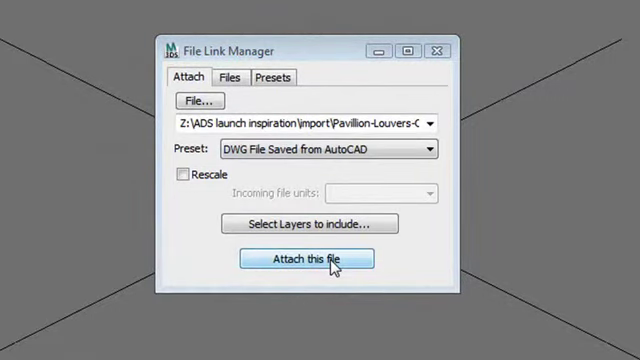
{"action": "left_click", "coordinate": [308, 260]}
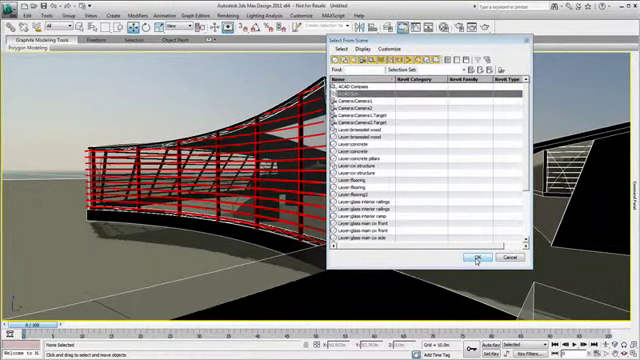
{"action": "left_click", "coordinate": [480, 258]}
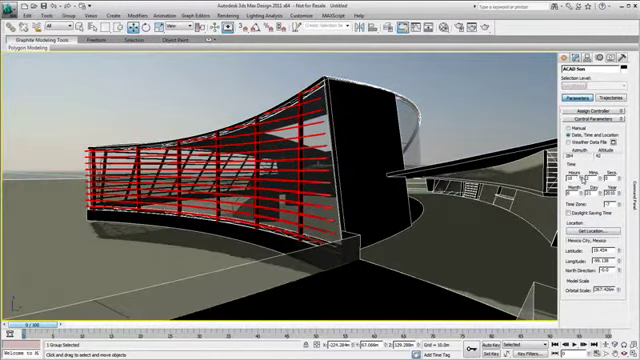
Step: Create a Daylight system driven by a Weather Data File and open Configure Weather Data
{"action": "left_click", "coordinate": [20, 48]}
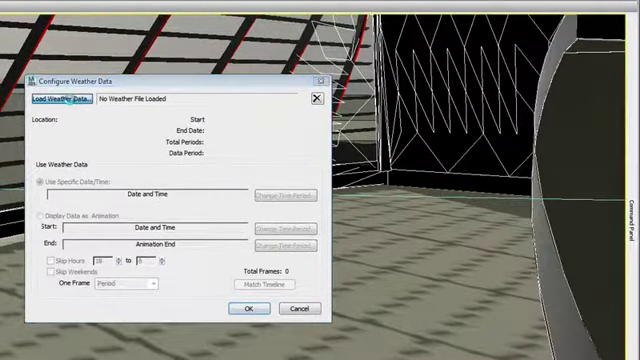
Step: Load the Mexico City EPW, set a June 21 start and end period as animation, and match the timeline
{"action": "left_click", "coordinate": [62, 100]}
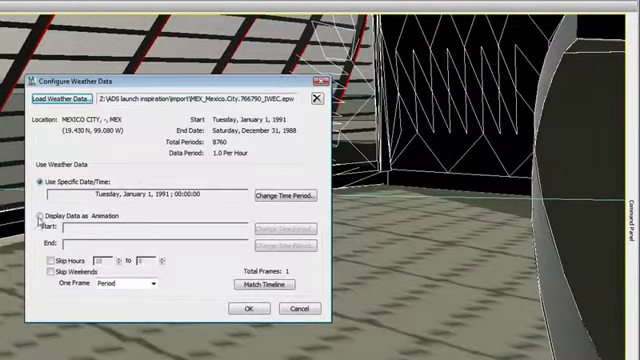
{"action": "left_click", "coordinate": [276, 196]}
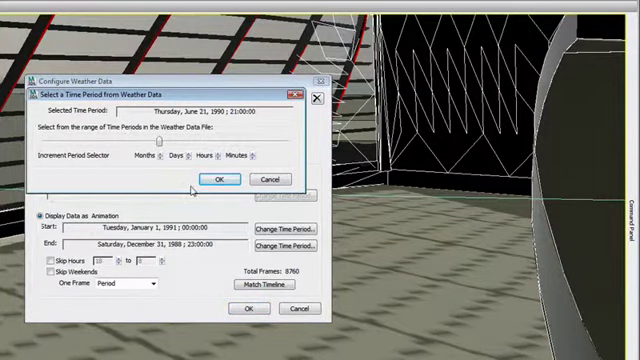
{"action": "left_click", "coordinate": [220, 160]}
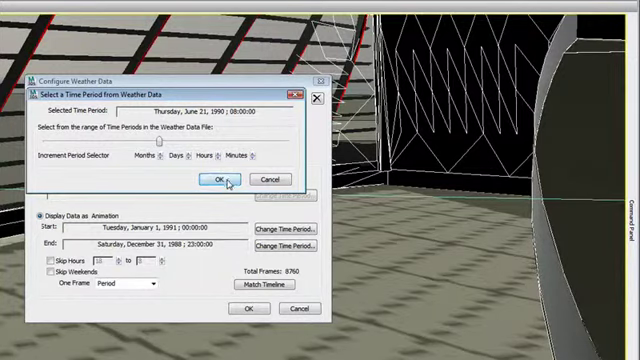
{"action": "left_click", "coordinate": [216, 180]}
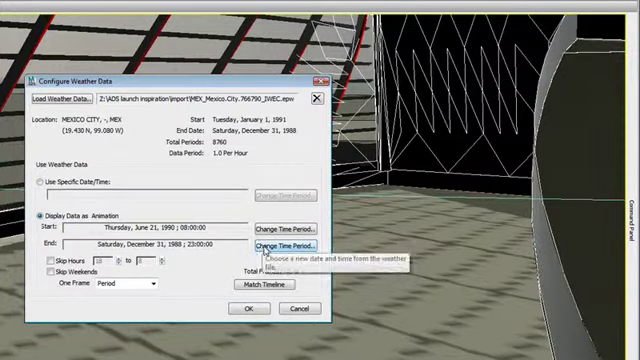
{"action": "left_click", "coordinate": [284, 244]}
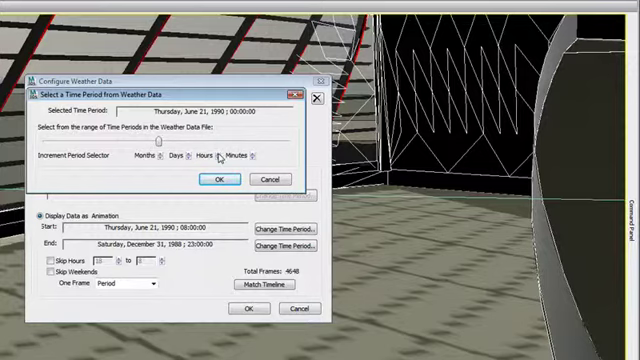
{"action": "left_click", "coordinate": [216, 180]}
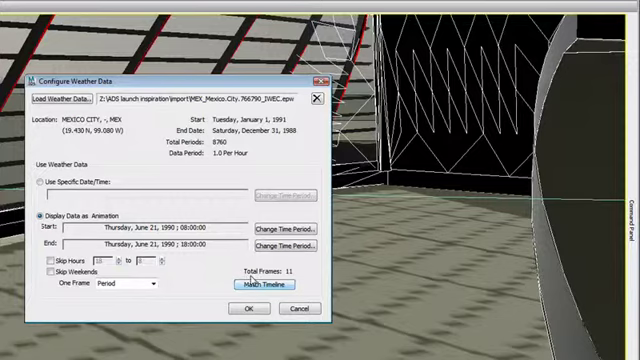
{"action": "left_click", "coordinate": [248, 308]}
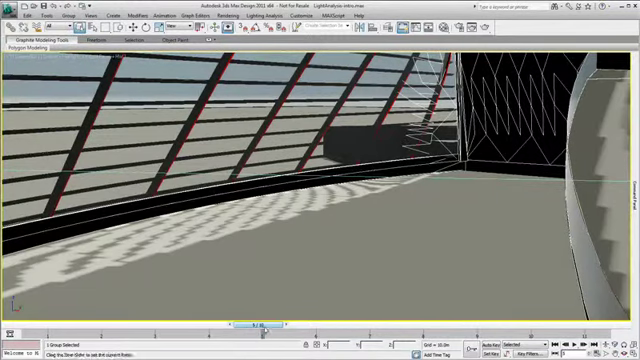
Step: Advance the sun along the timeline and calculate a light meter grid of daylight levels on the pavilion floor
{"action": "left_click_drag", "start_coordinate": [250, 322], "coordinate": [420, 322]}
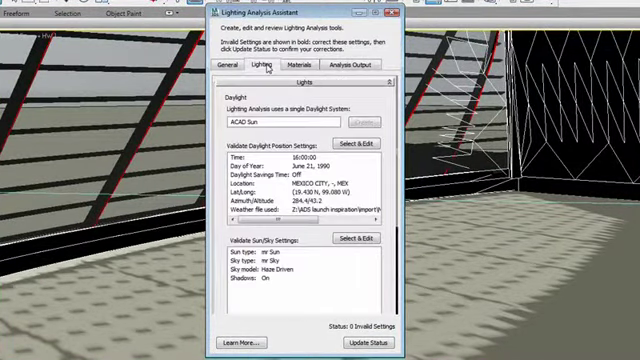
{"action": "left_click", "coordinate": [364, 64]}
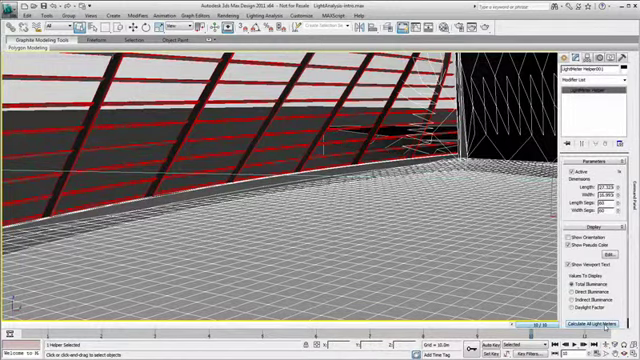
{"action": "left_click", "coordinate": [600, 328]}
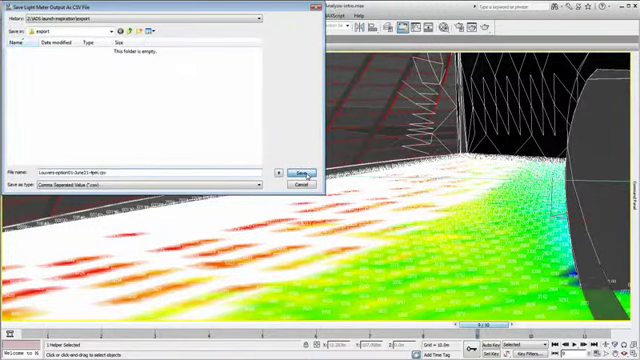
Step: Save the light meter results, then choose Pavilion-Louvers-Option2.dwg in File Link Manager for linking
{"action": "left_click", "coordinate": [298, 168]}
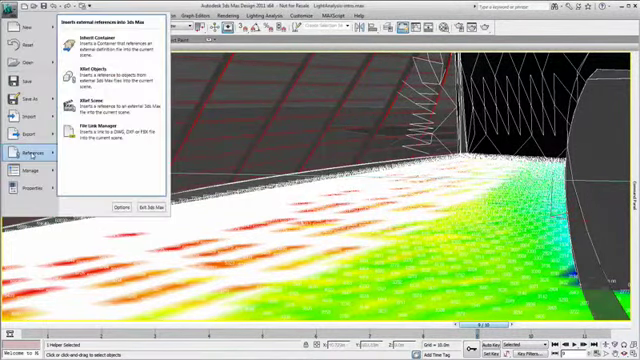
{"action": "left_click", "coordinate": [104, 128]}
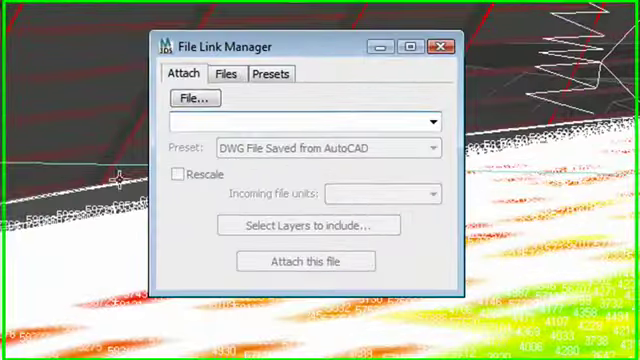
{"action": "left_click", "coordinate": [228, 72]}
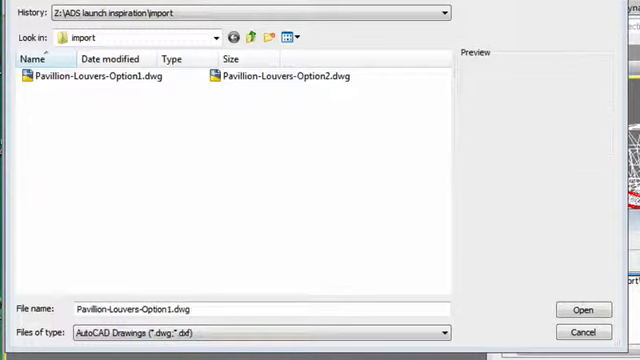
{"action": "left_click", "coordinate": [284, 76]}
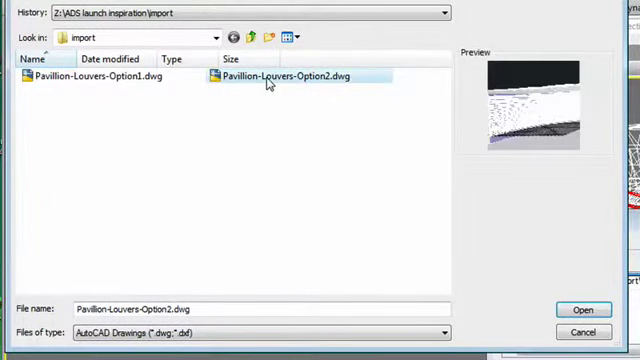